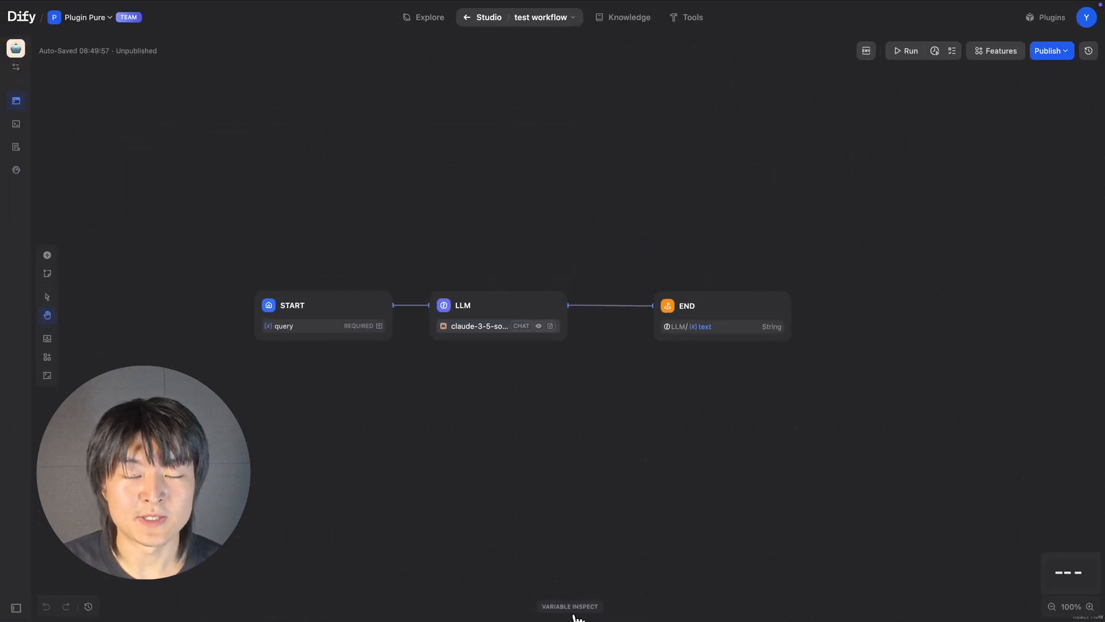
# - Open the Variable Inspect panel below the test workflow canvas
pyautogui.click(569, 606)
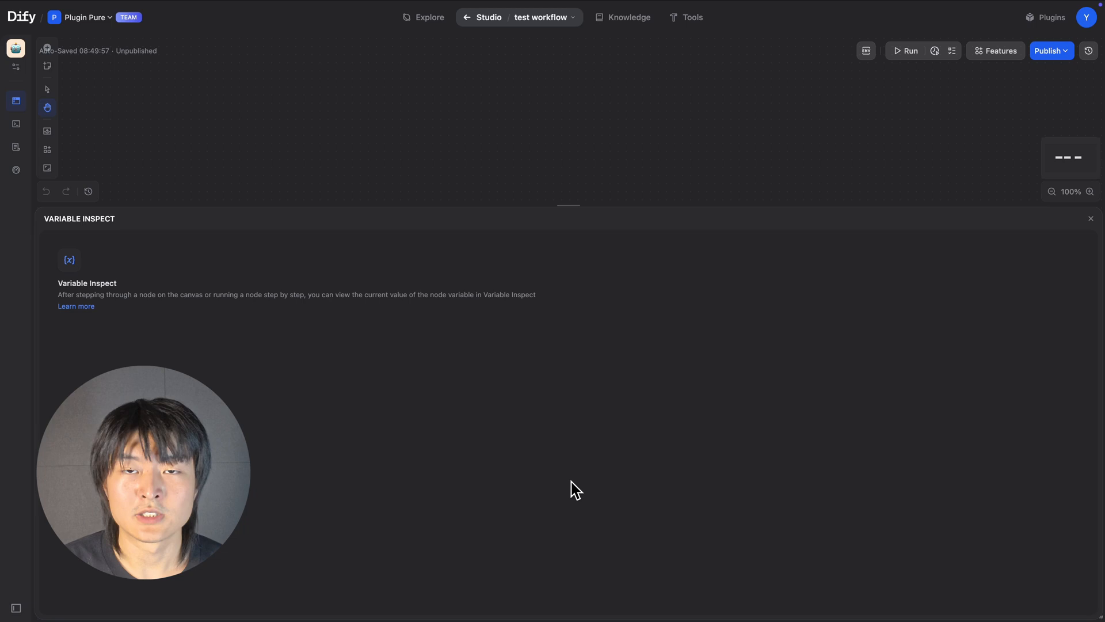
pyautogui.moveTo(746, 265)
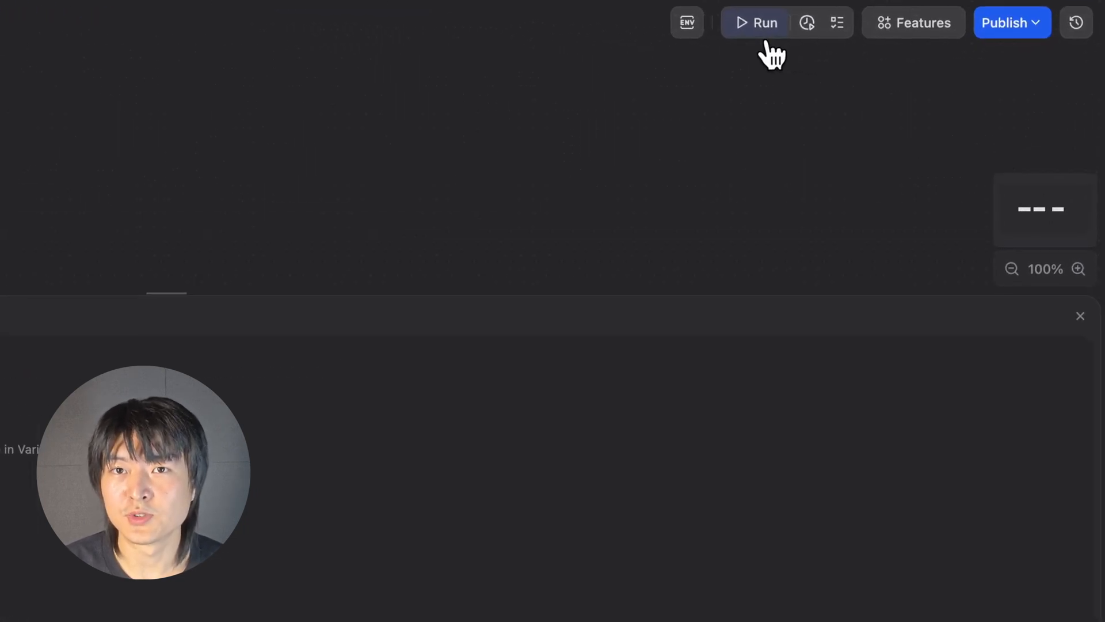
# - Run the test workflow and view the LLM node's text output in Variable Inspect
pyautogui.click(754, 22)
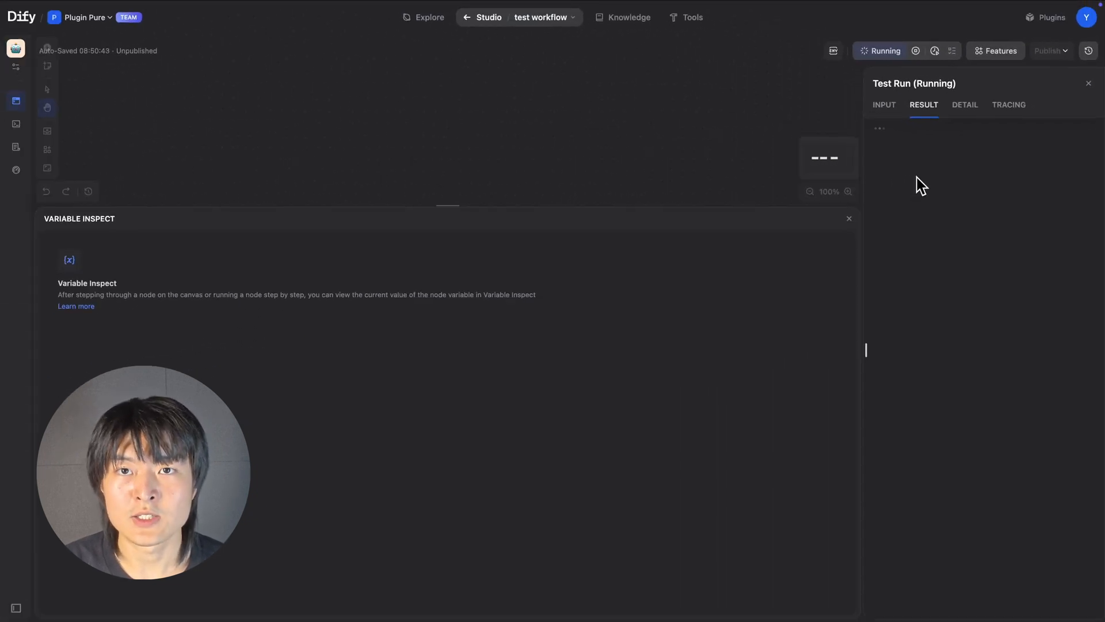
pyautogui.click(78, 260)
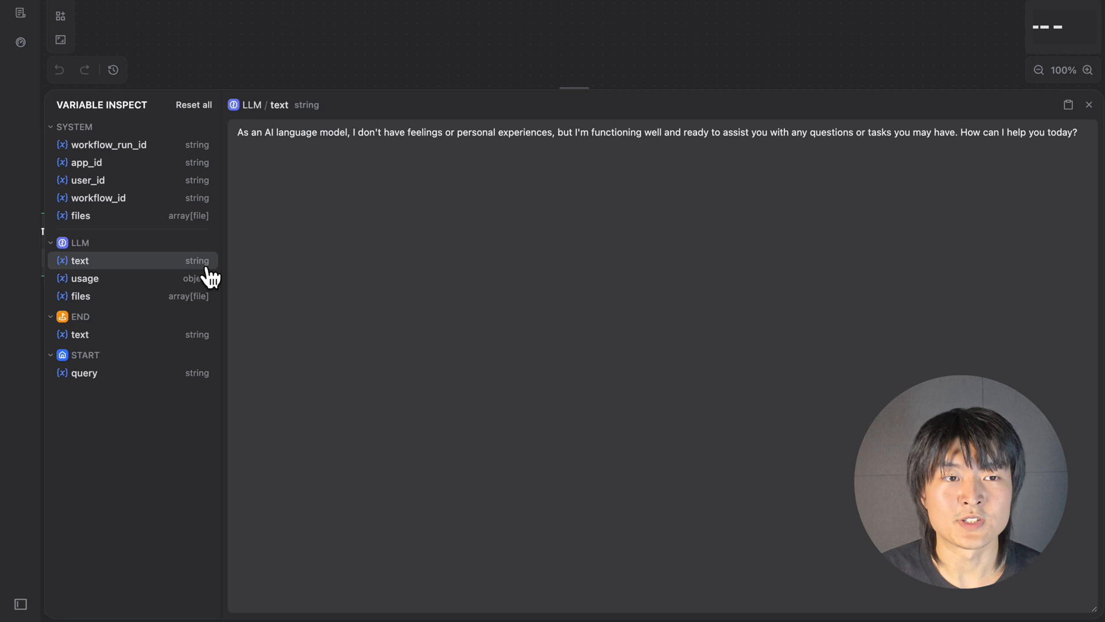
pyautogui.moveTo(210, 283)
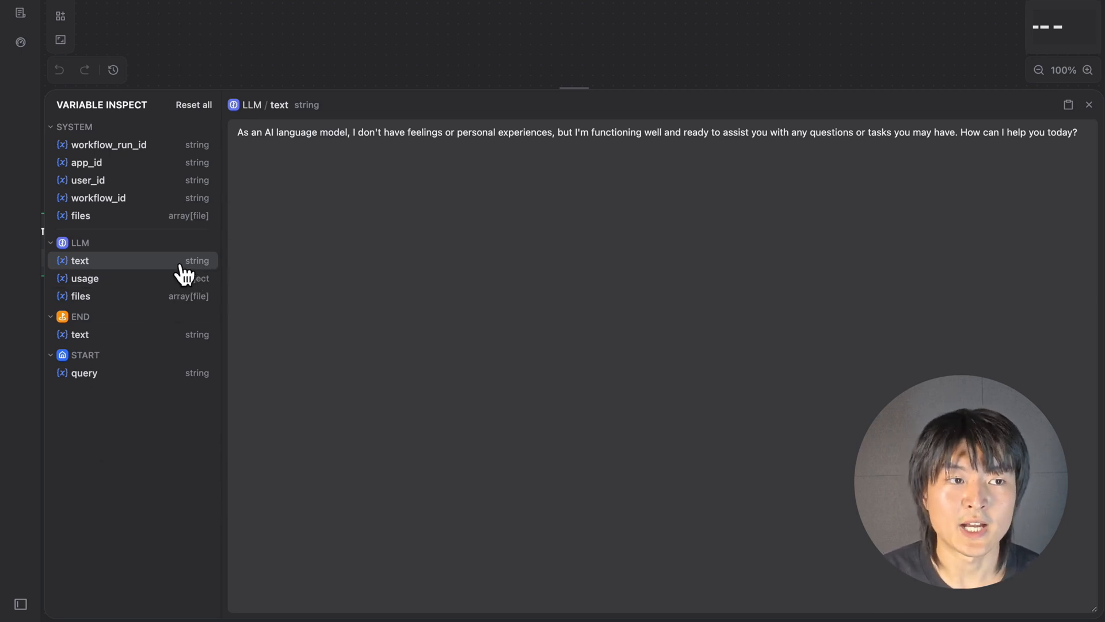
pyautogui.moveTo(373, 139)
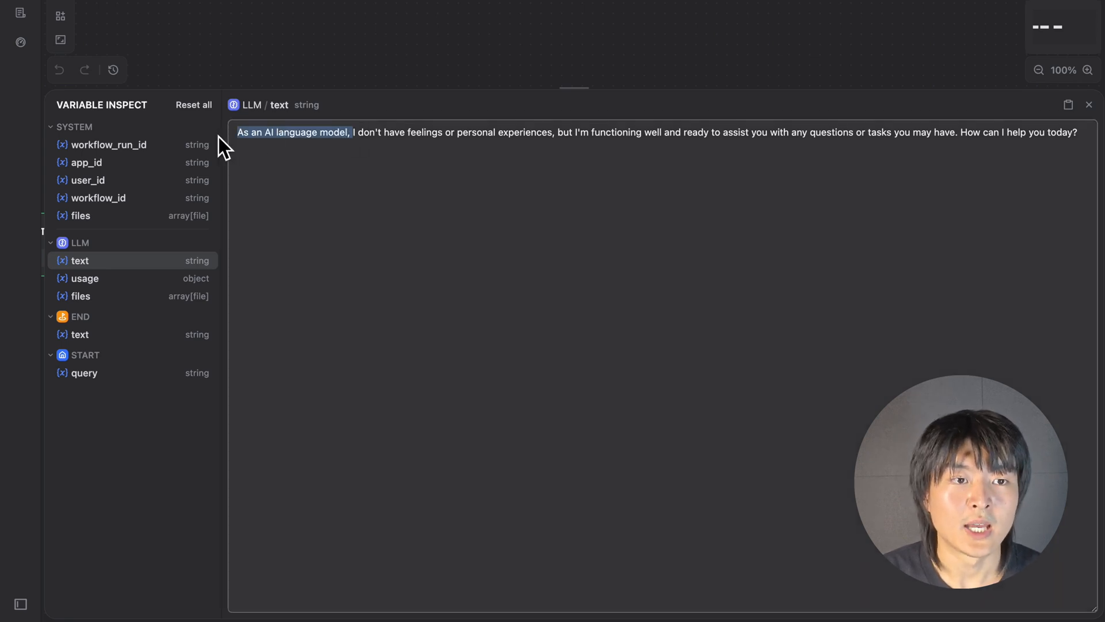
pyautogui.press('Backspace')
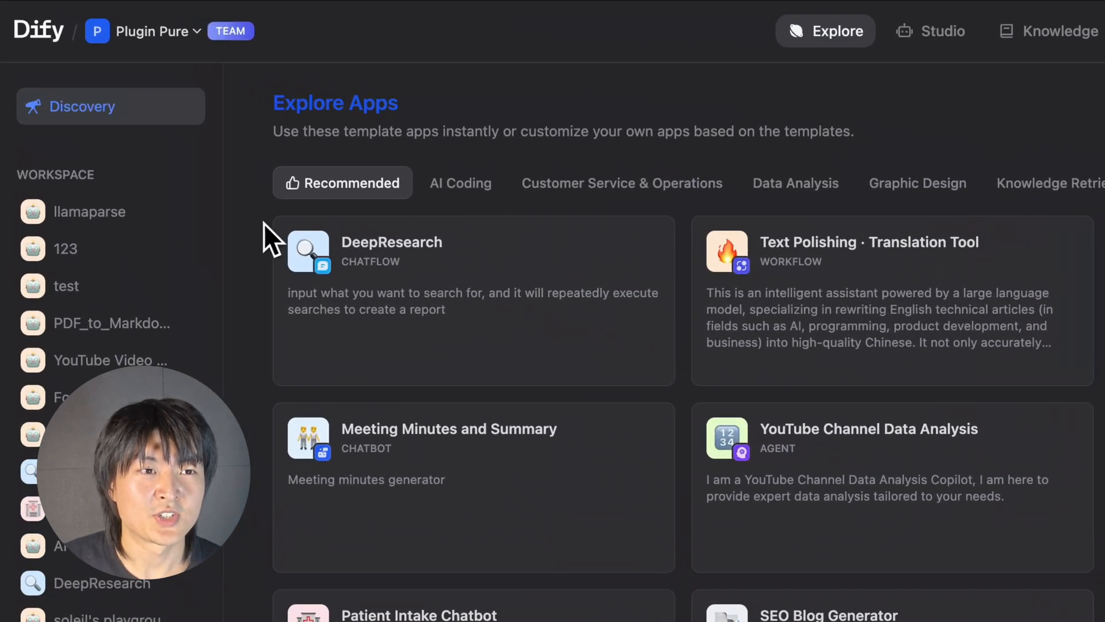
pyautogui.moveTo(445, 373)
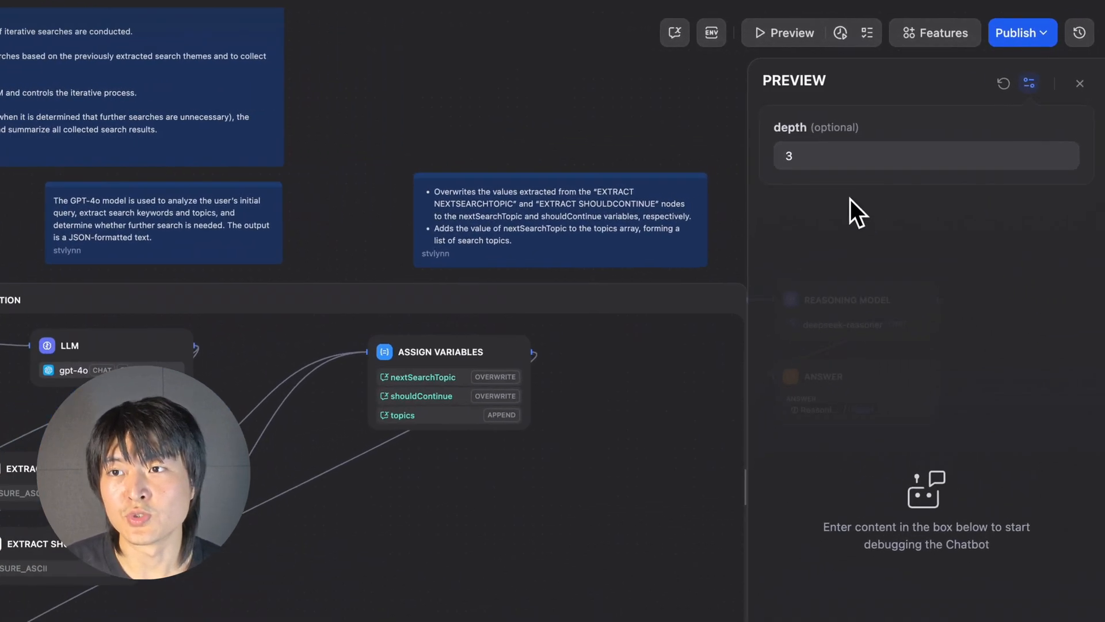
pyautogui.moveTo(817, 176)
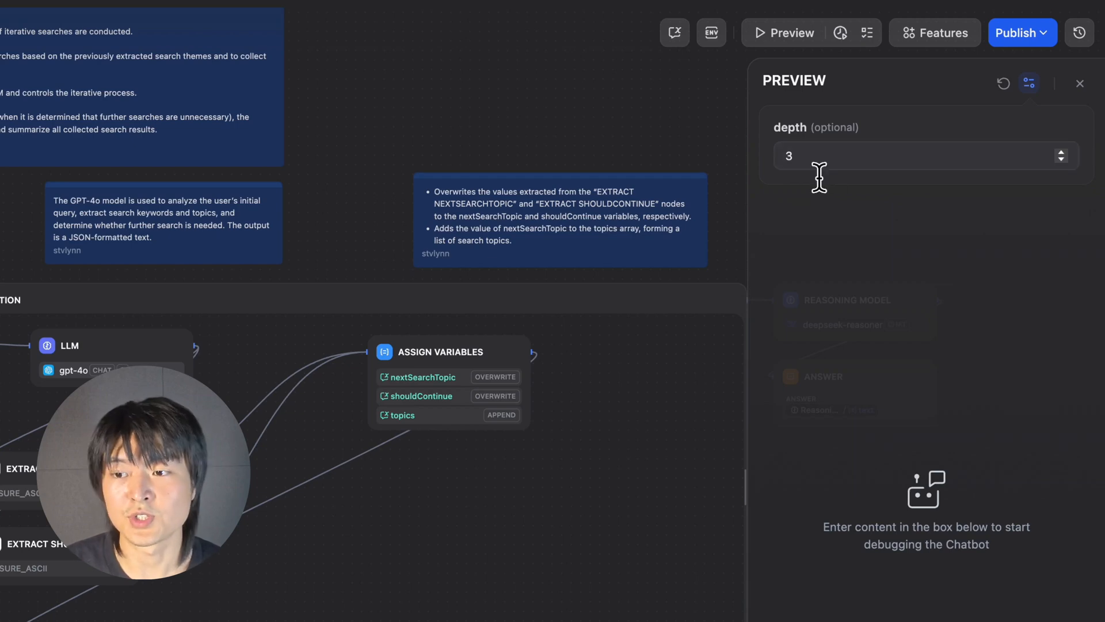
# - Ask DeepResearch "Let's talk about staying up late scrolling social media."
pyautogui.write("Let's talk about staying up late scrolling social media.")
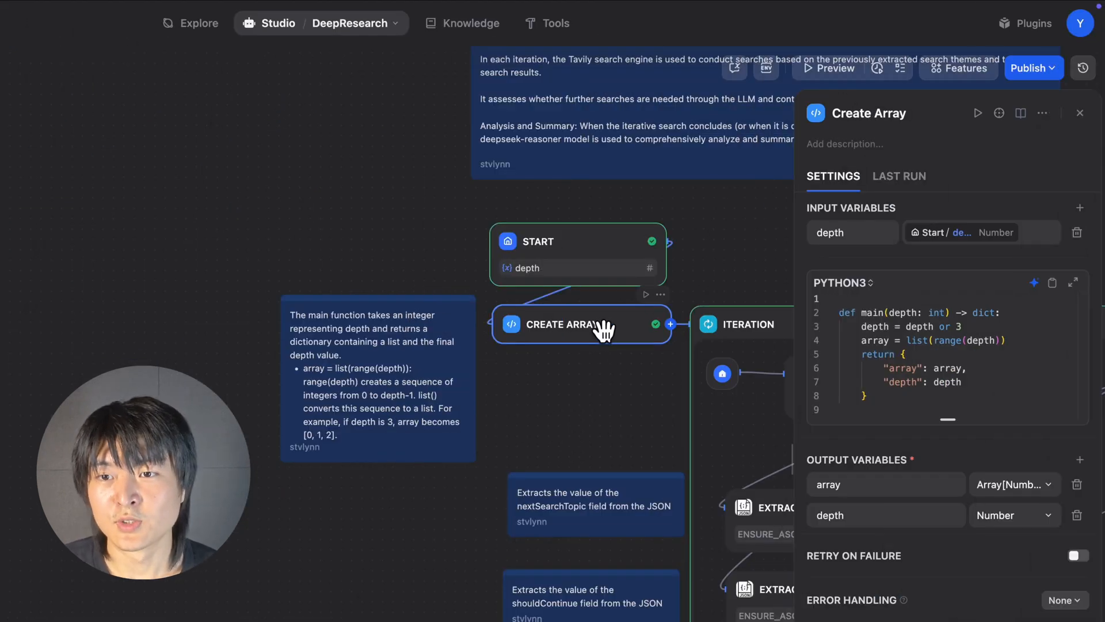
pyautogui.moveTo(577, 324)
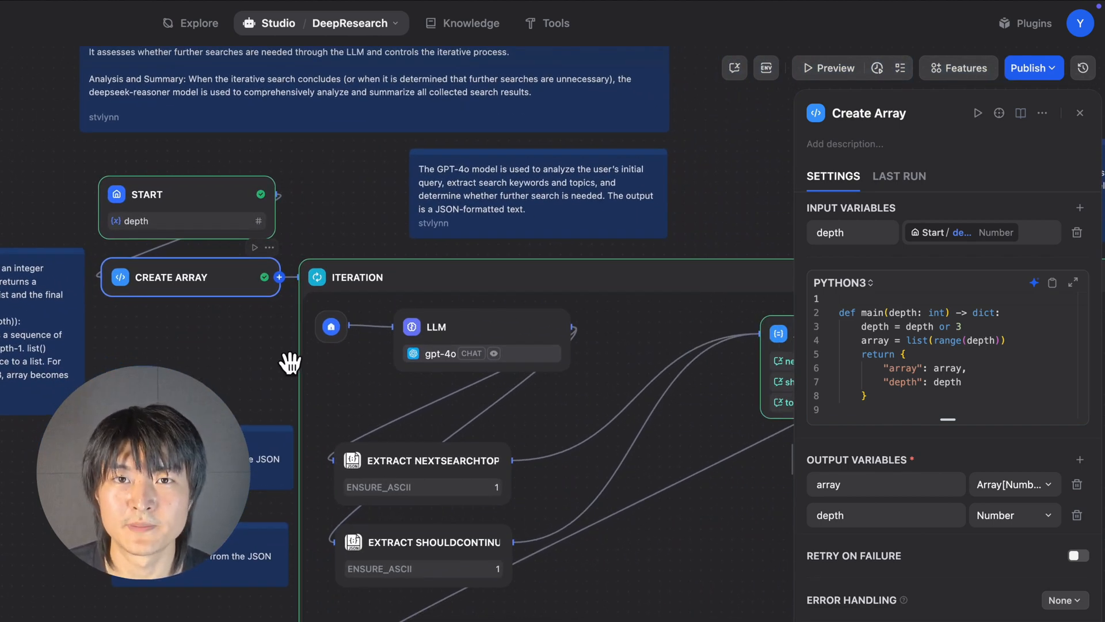
# - Review the Create Array, Tavily Search and Assign Variables nodes, then open Reasoning Model settings
pyautogui.click(437, 255)
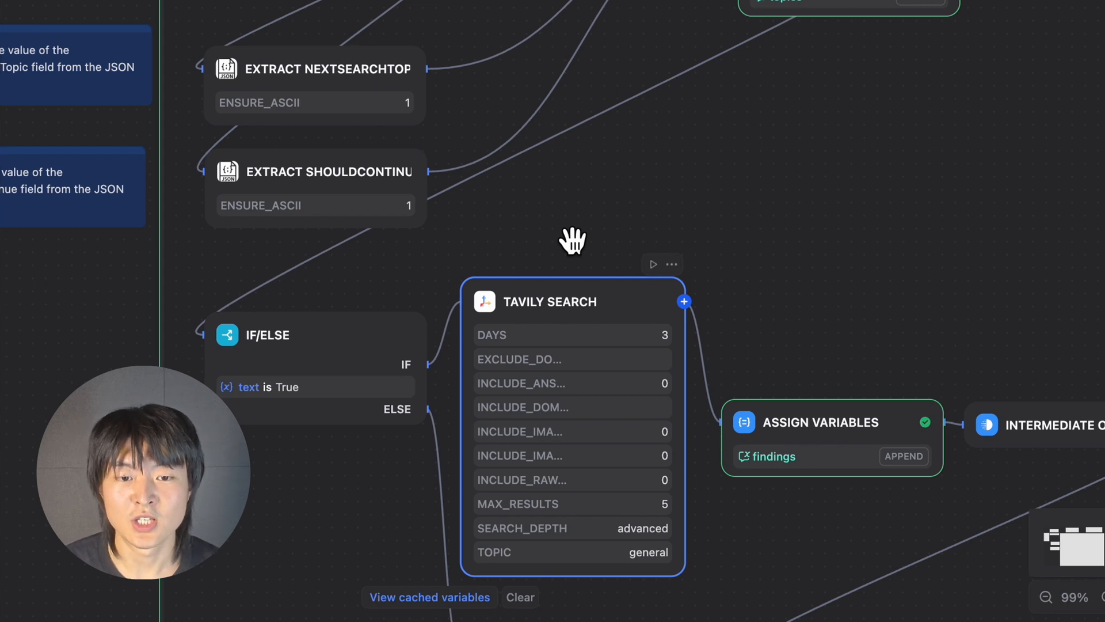
pyautogui.moveTo(537, 229)
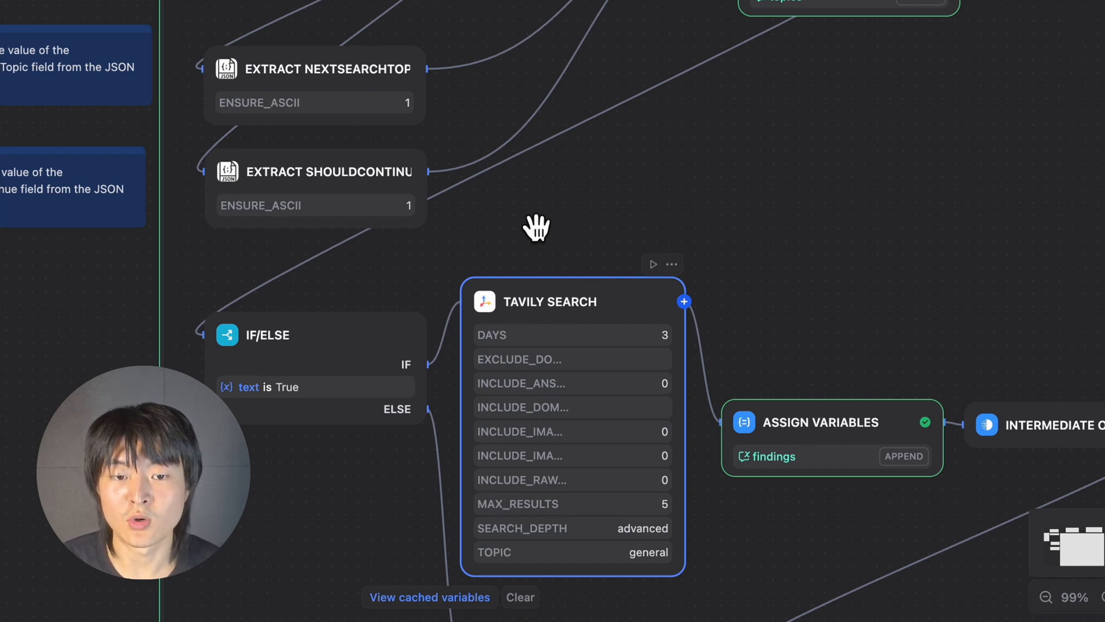
pyautogui.moveTo(395, 231)
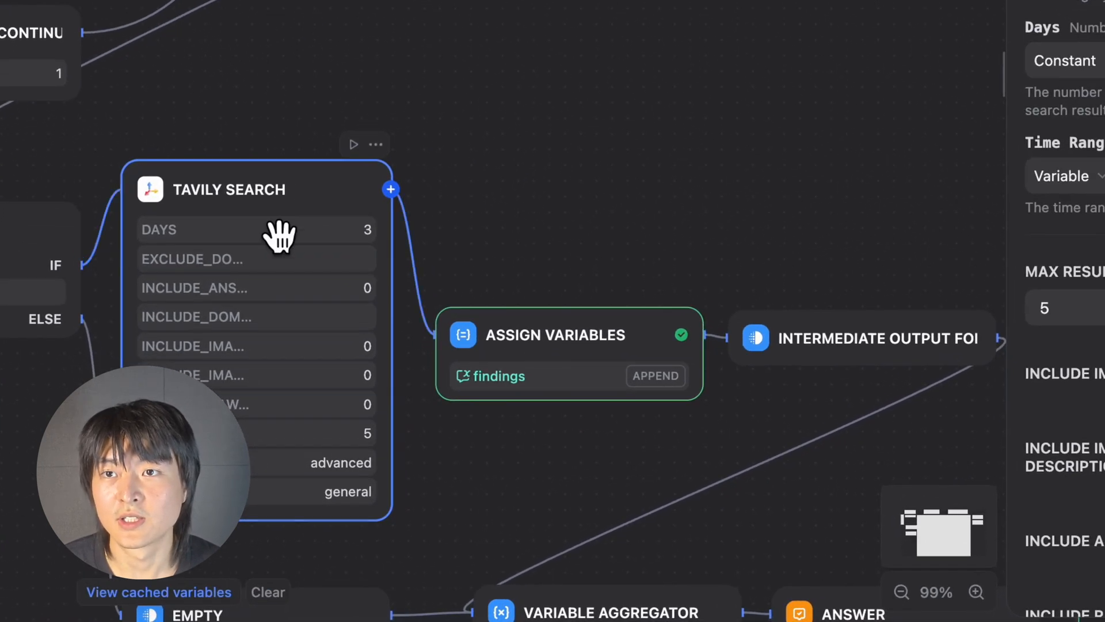
pyautogui.moveTo(588, 346)
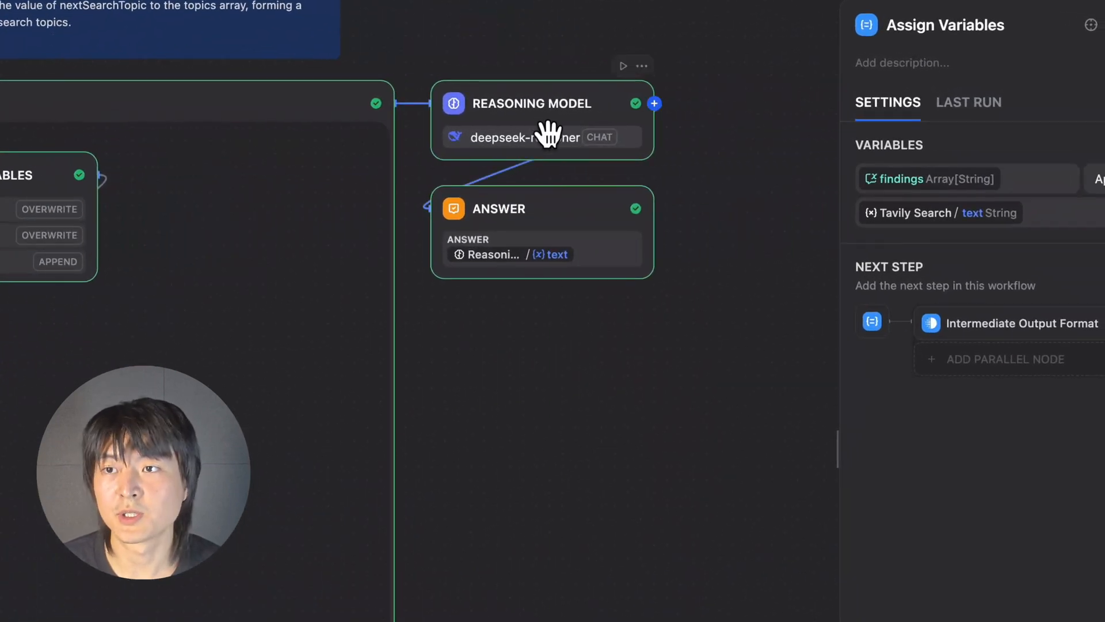
pyautogui.click(531, 104)
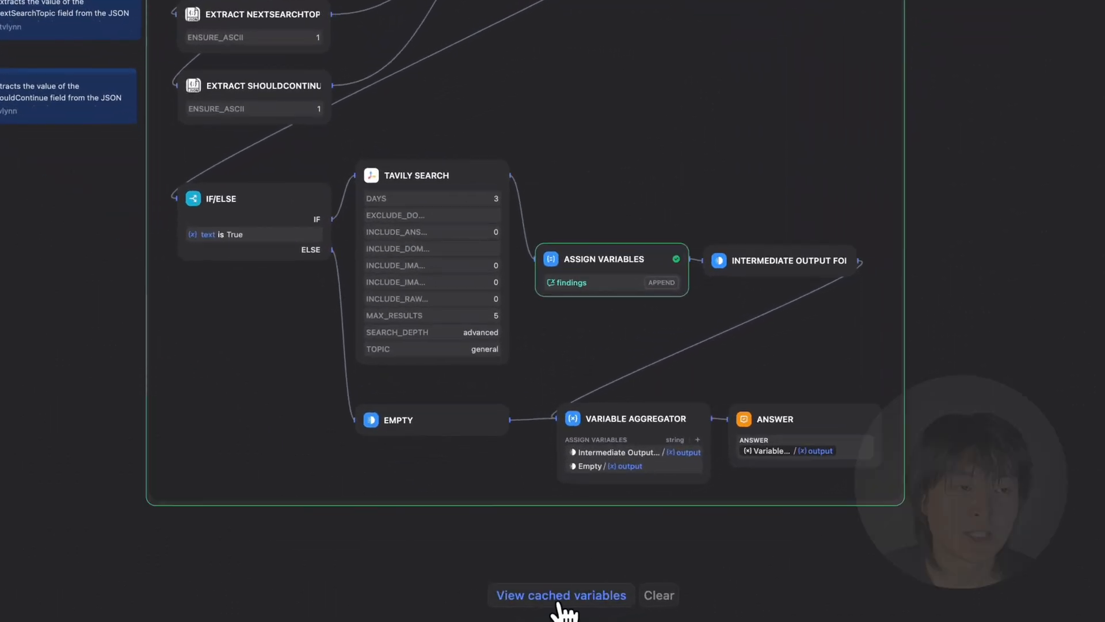
# - Show the cached topics array with three search topics, then the findings variable
pyautogui.click(560, 594)
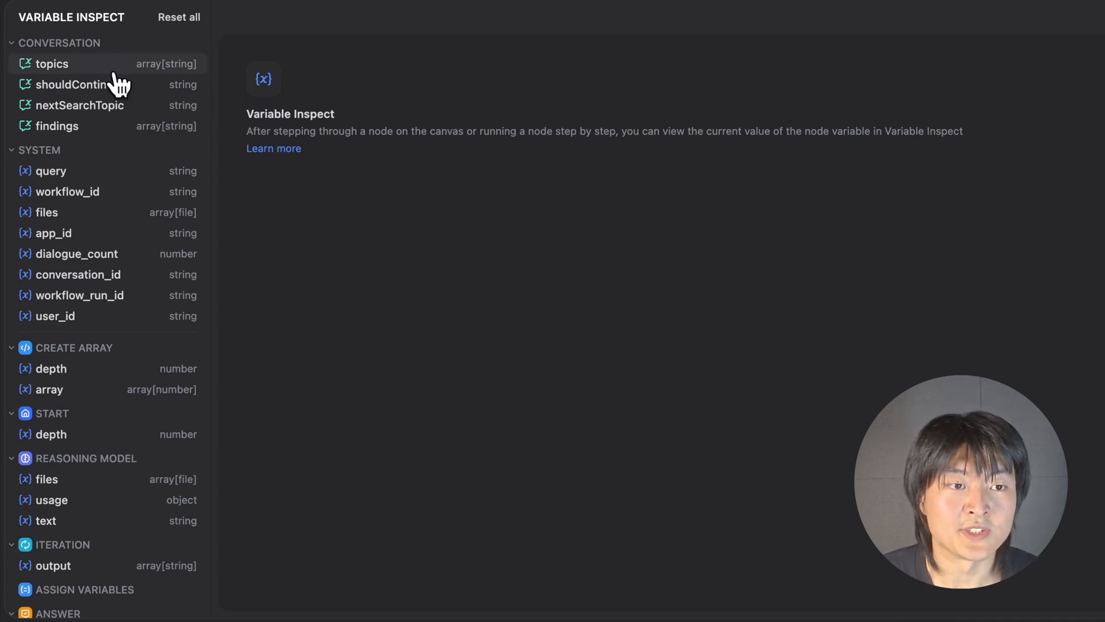
pyautogui.click(53, 63)
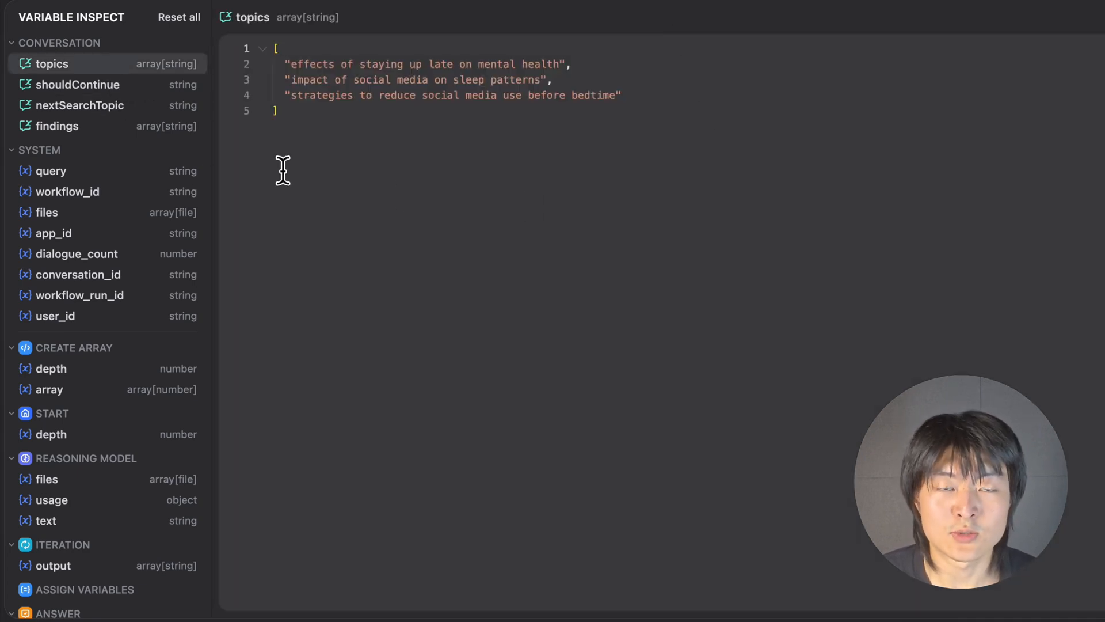
pyautogui.moveTo(366, 146)
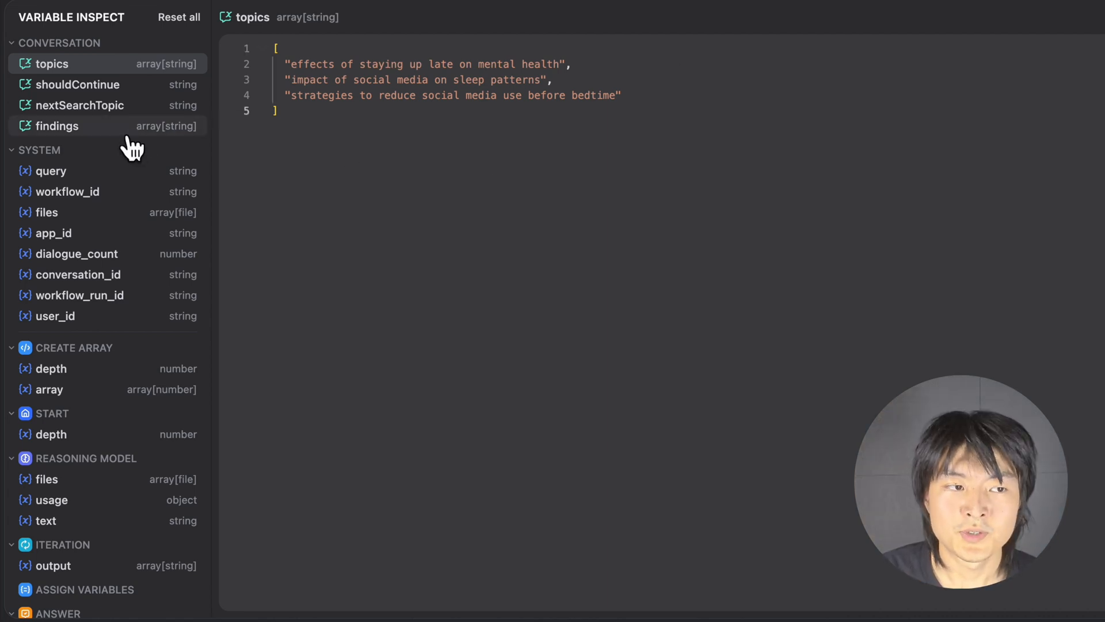
pyautogui.click(56, 126)
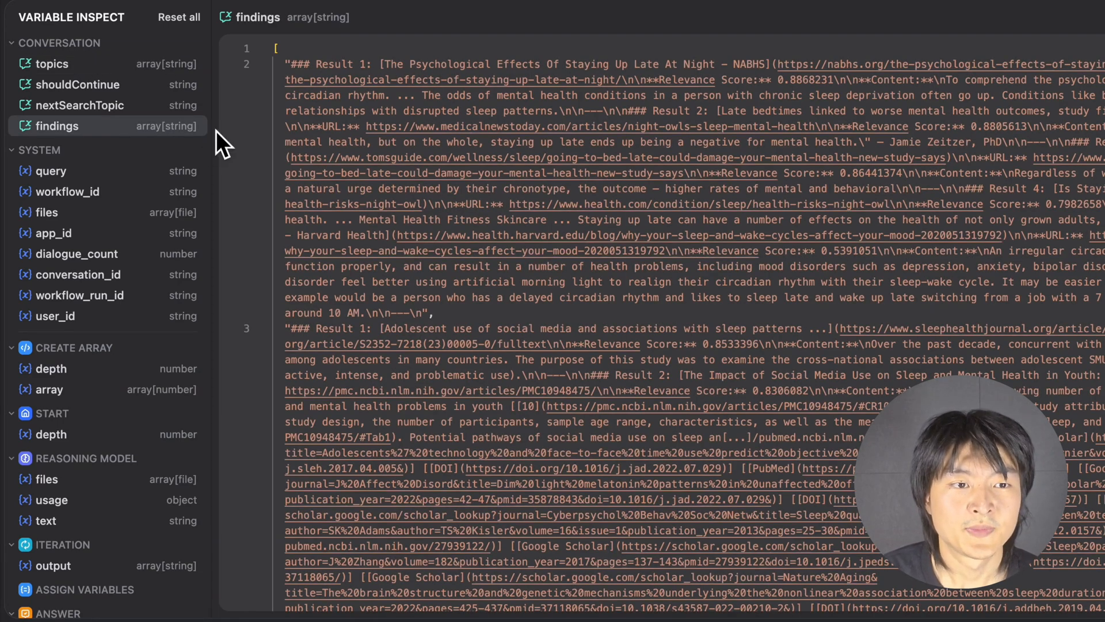
pyautogui.moveTo(418, 147)
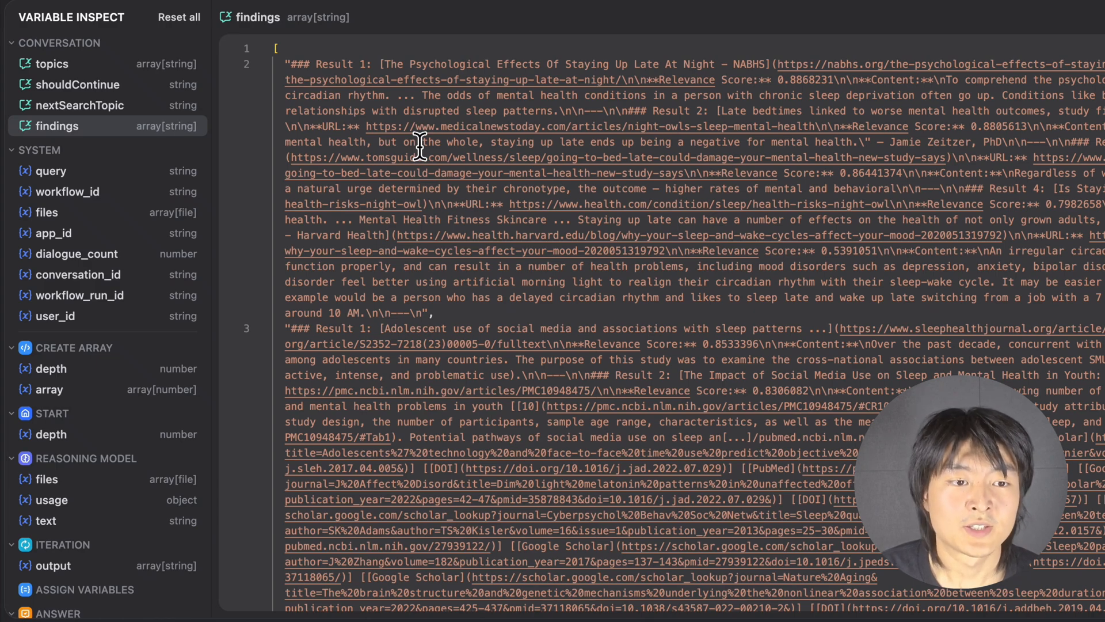
# - Scroll through the findings array of collected Tavily search results
pyautogui.scroll(-3)
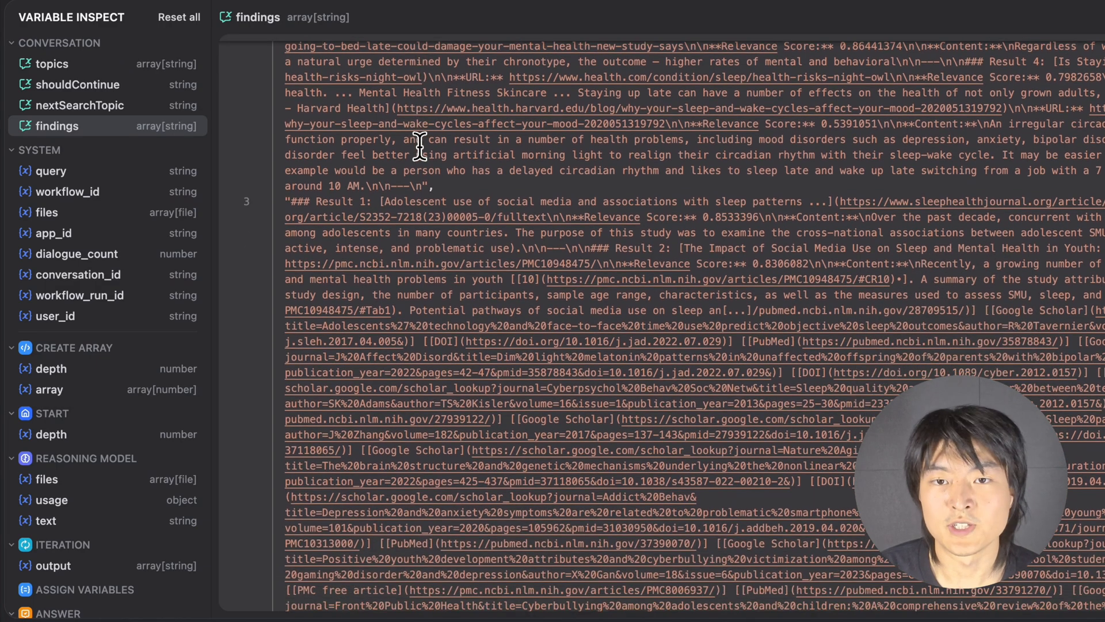
pyautogui.scroll(-3)
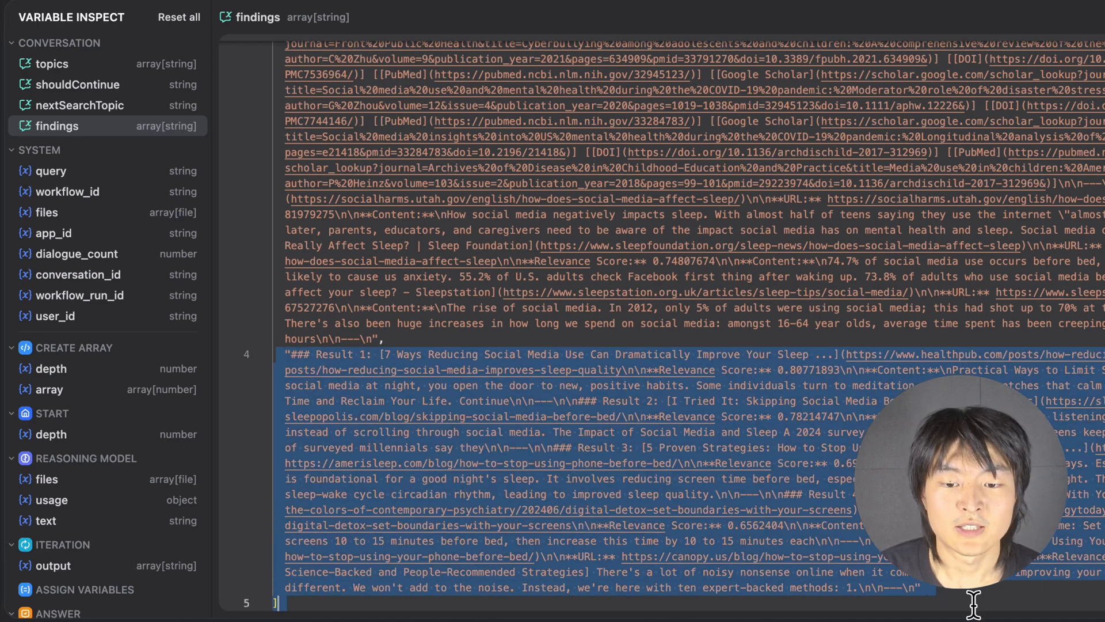
pyautogui.scroll(3)
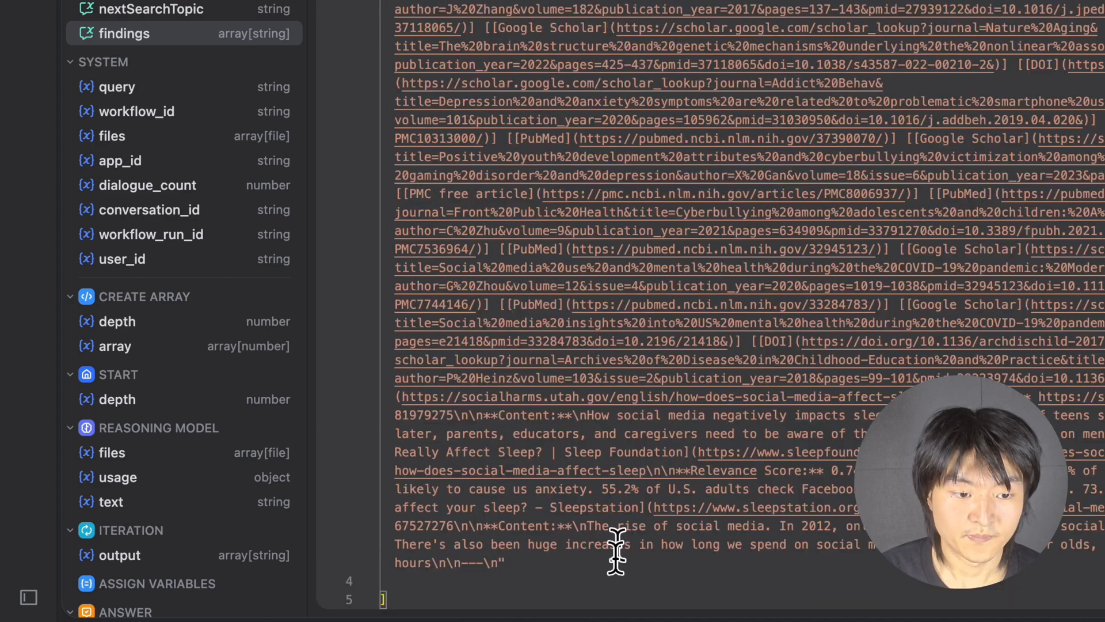
pyautogui.scroll(3)
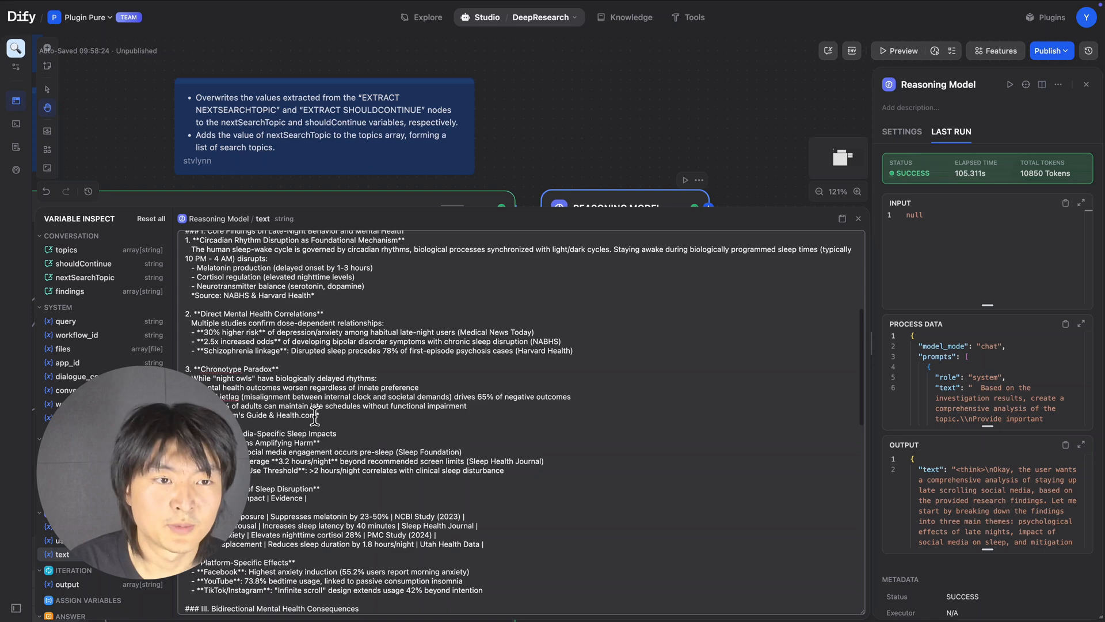
# - Scroll the Reasoning Model's cached text output beside its Last Run logs
pyautogui.scroll(-3)
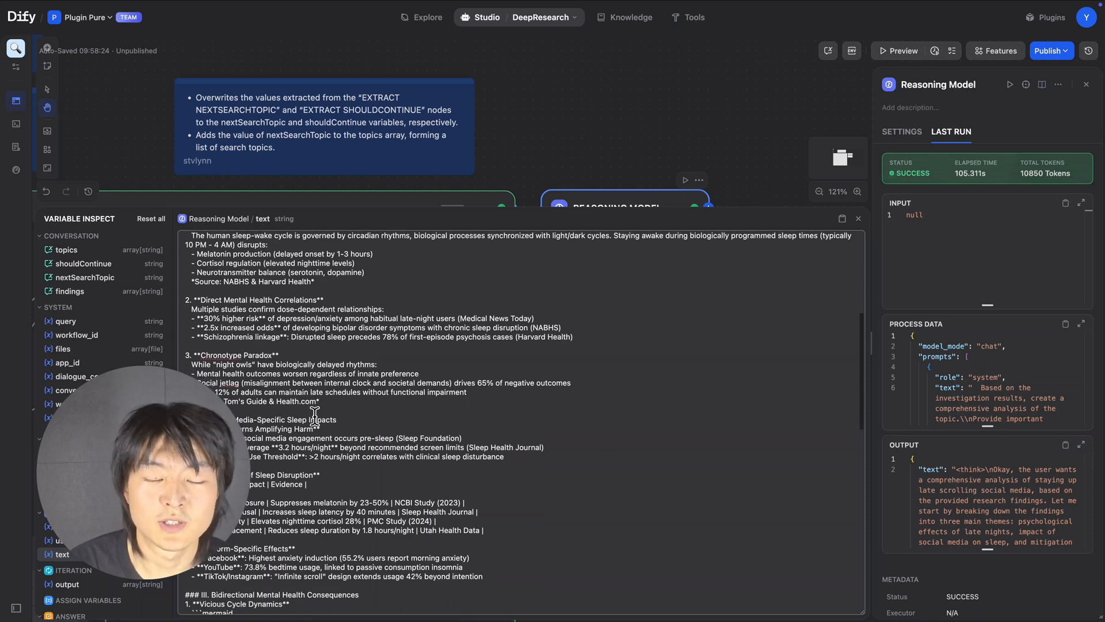
pyautogui.scroll(-3)
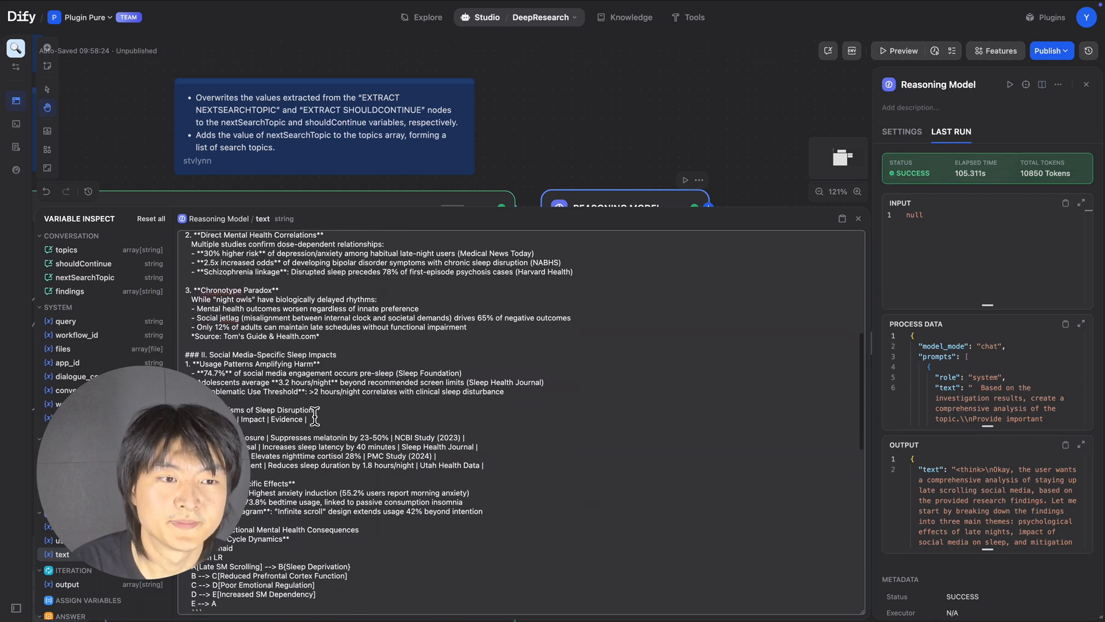
pyautogui.click(858, 218)
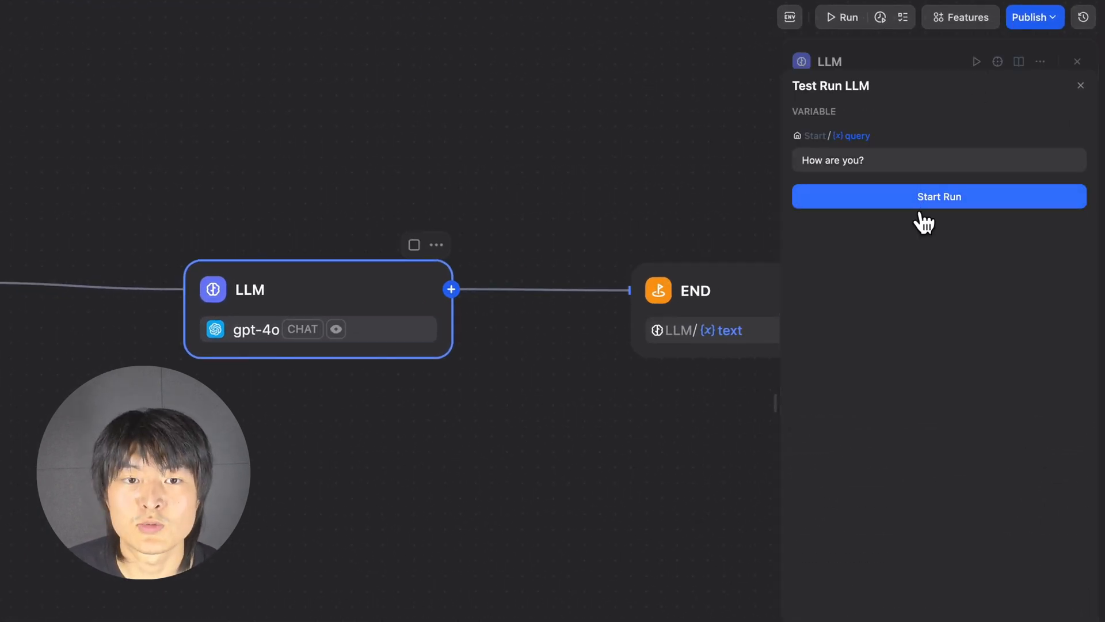
# - Run the LLM node alone on "How are you?" and view its successful Last Run
pyautogui.click(939, 197)
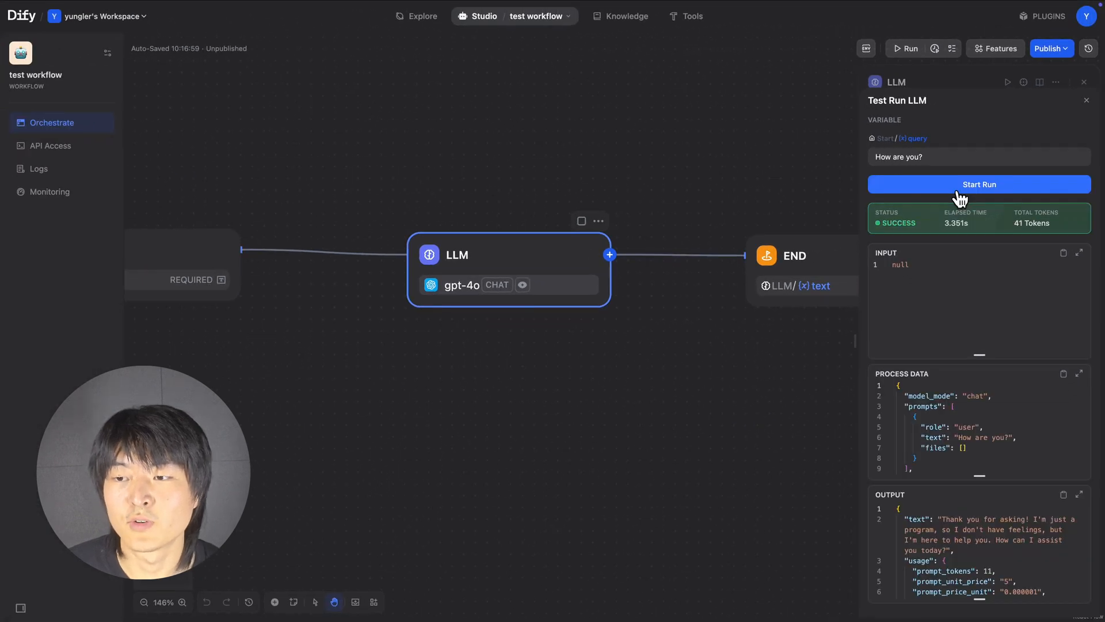
pyautogui.click(1086, 99)
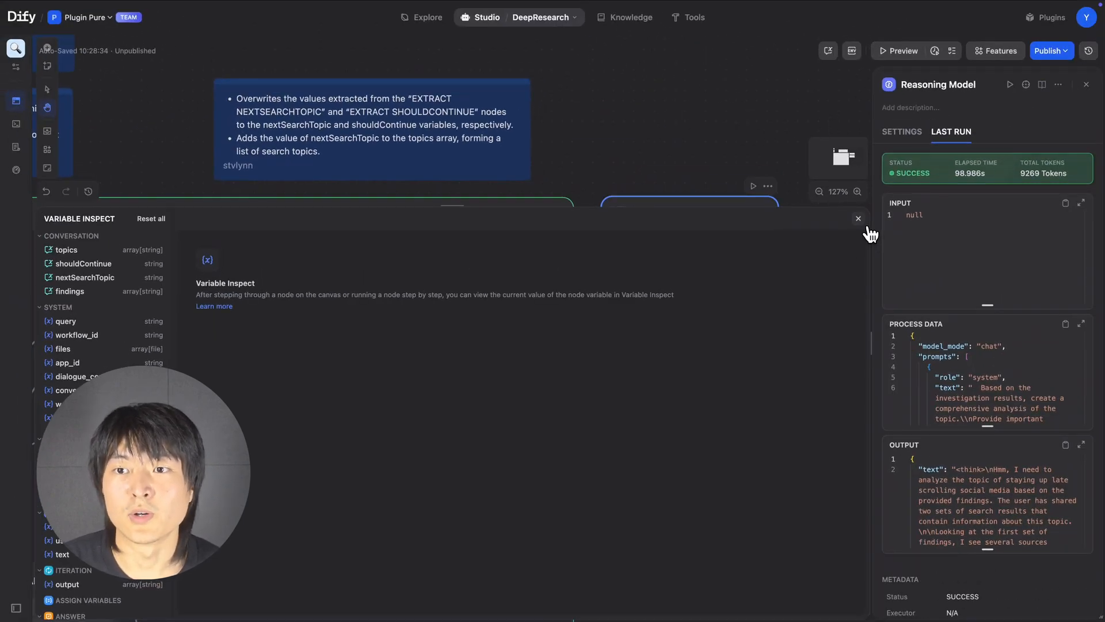
# - Close Variable Inspect and show the Reasoning Model's last run with 9269 tokens
pyautogui.click(858, 219)
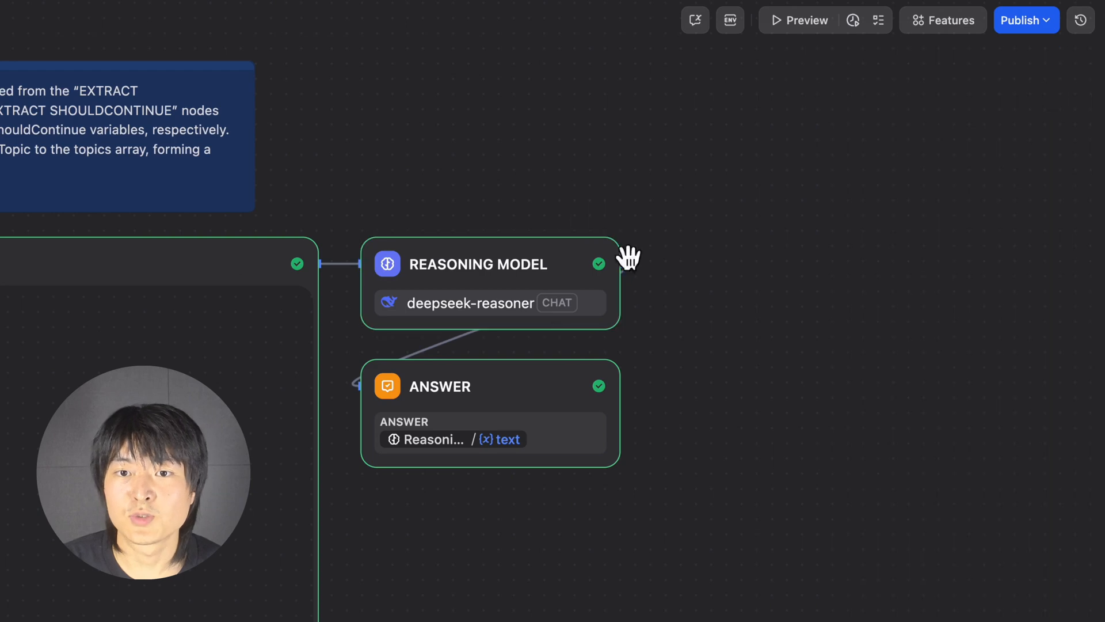
pyautogui.click(477, 264)
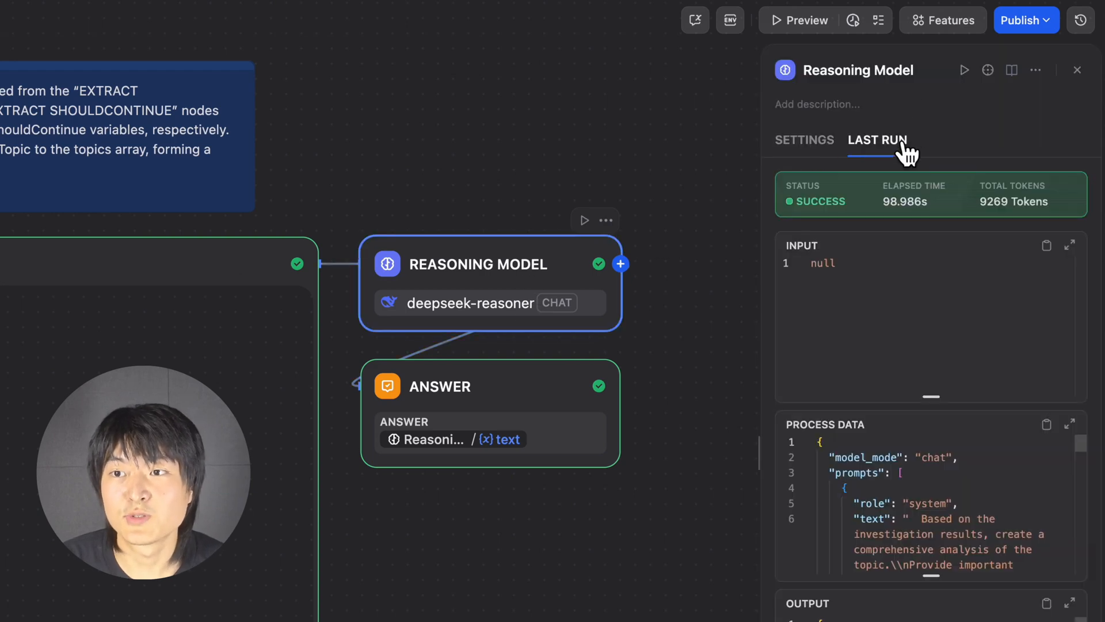